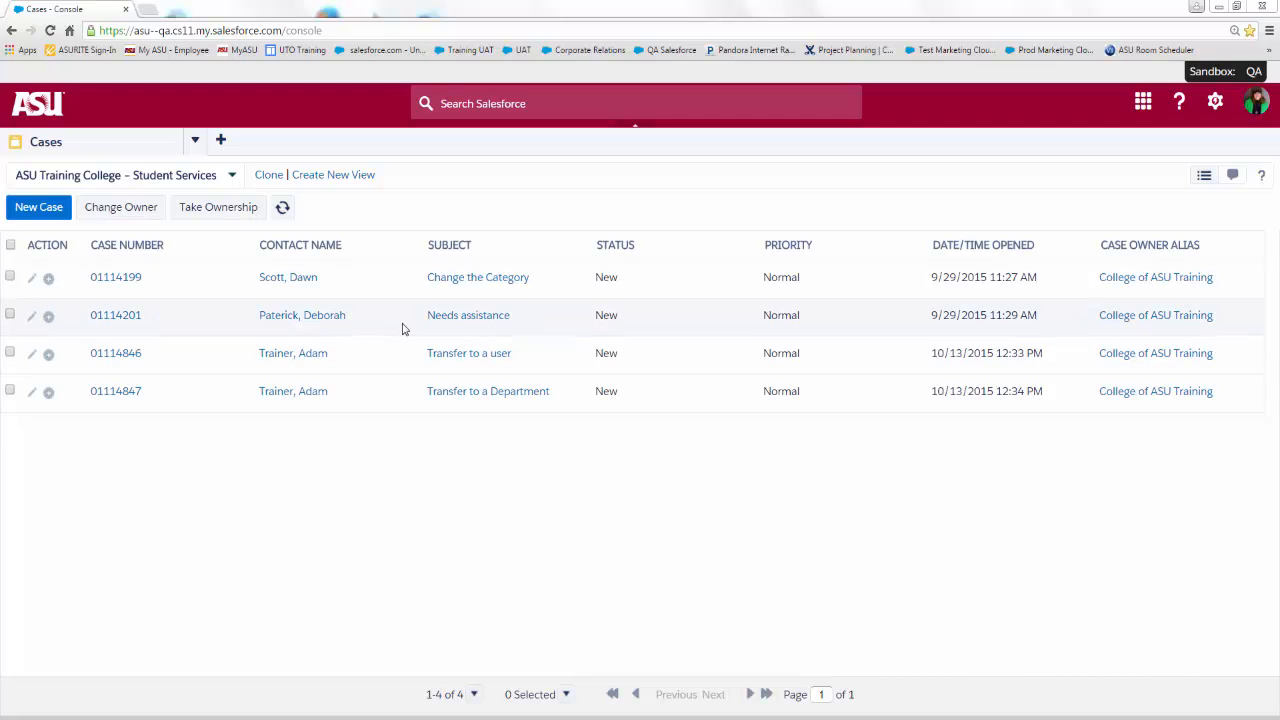
pyautogui.moveTo(464, 284)
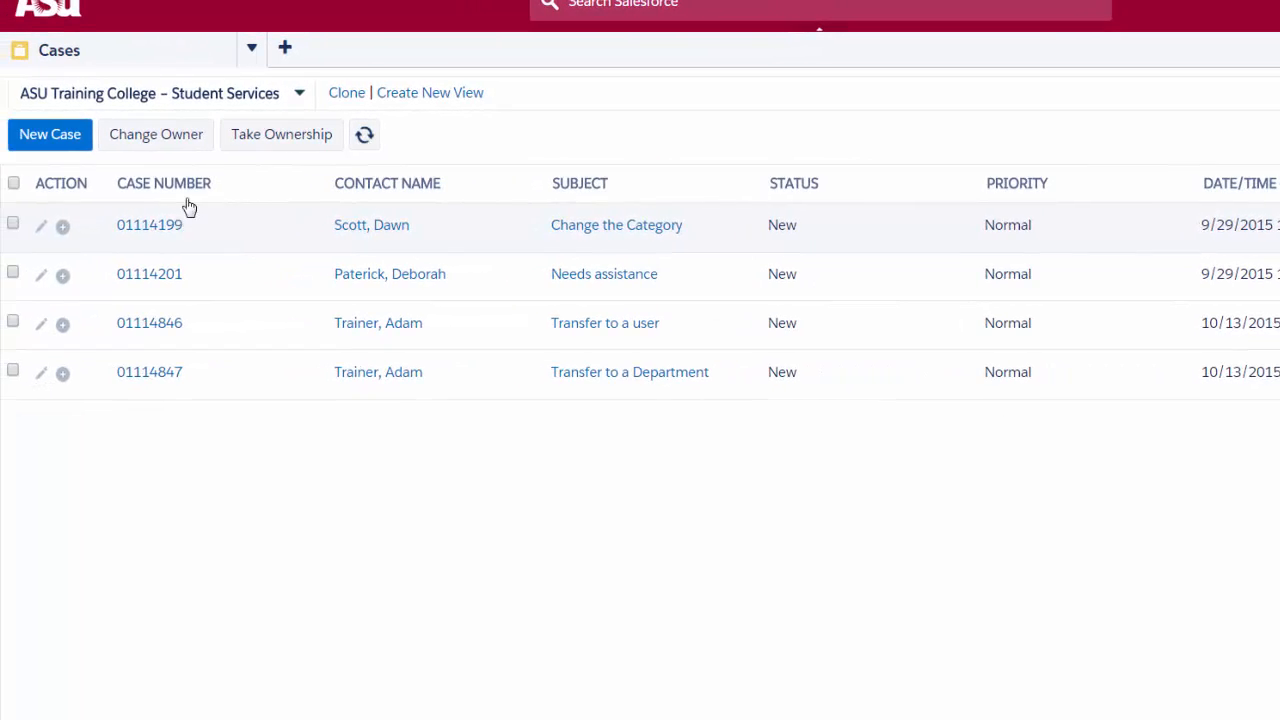
pyautogui.moveTo(548, 224)
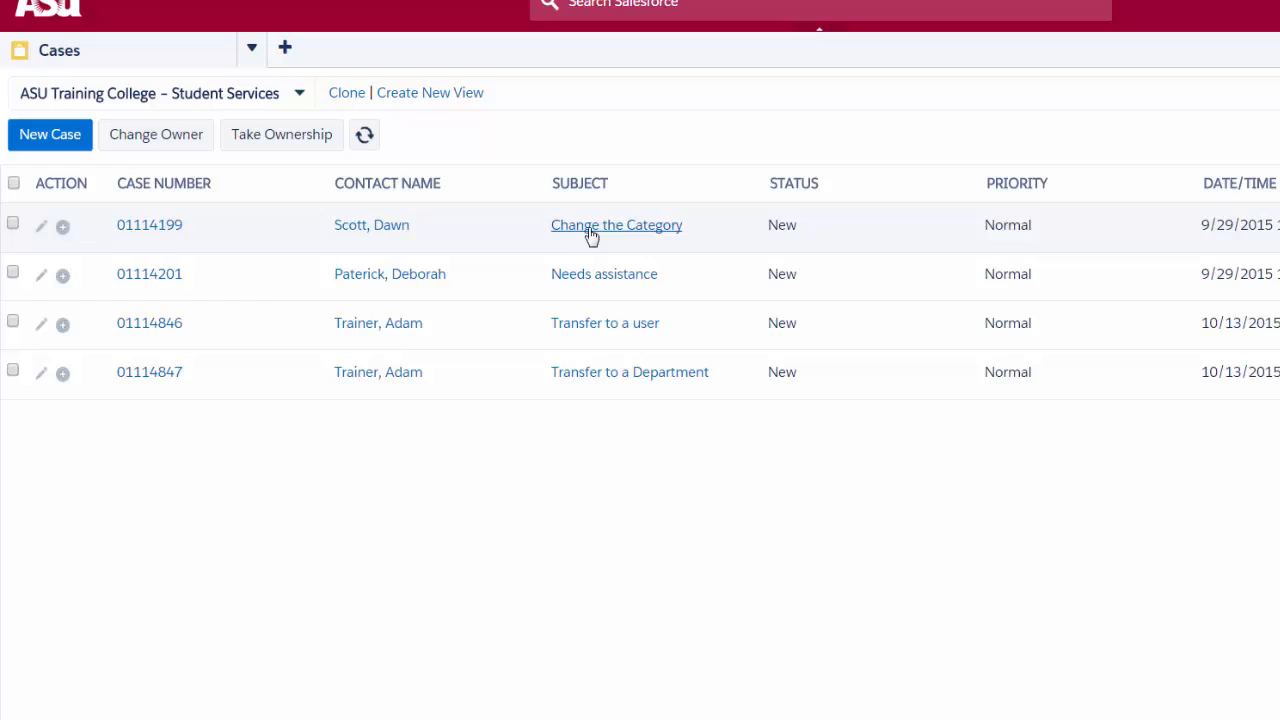
# Open case 01114199 from the list view into its own console tab
pyautogui.click(616, 224)
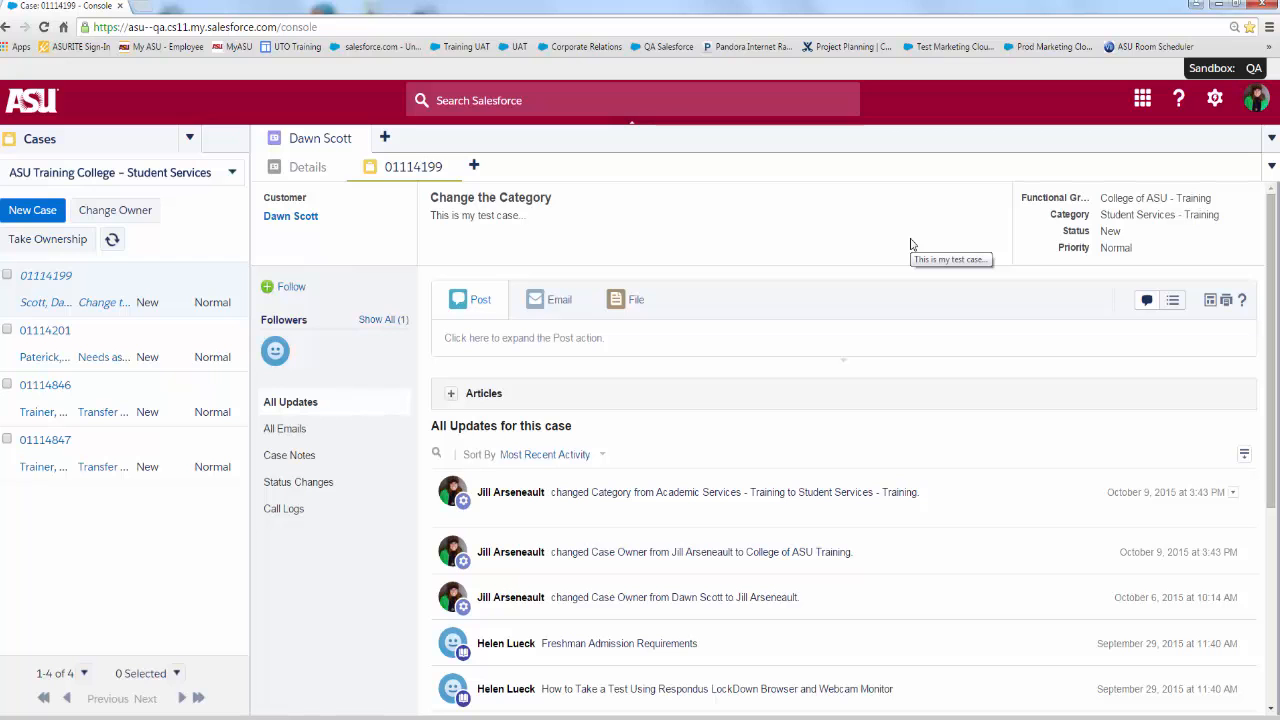
pyautogui.moveTo(1140, 324)
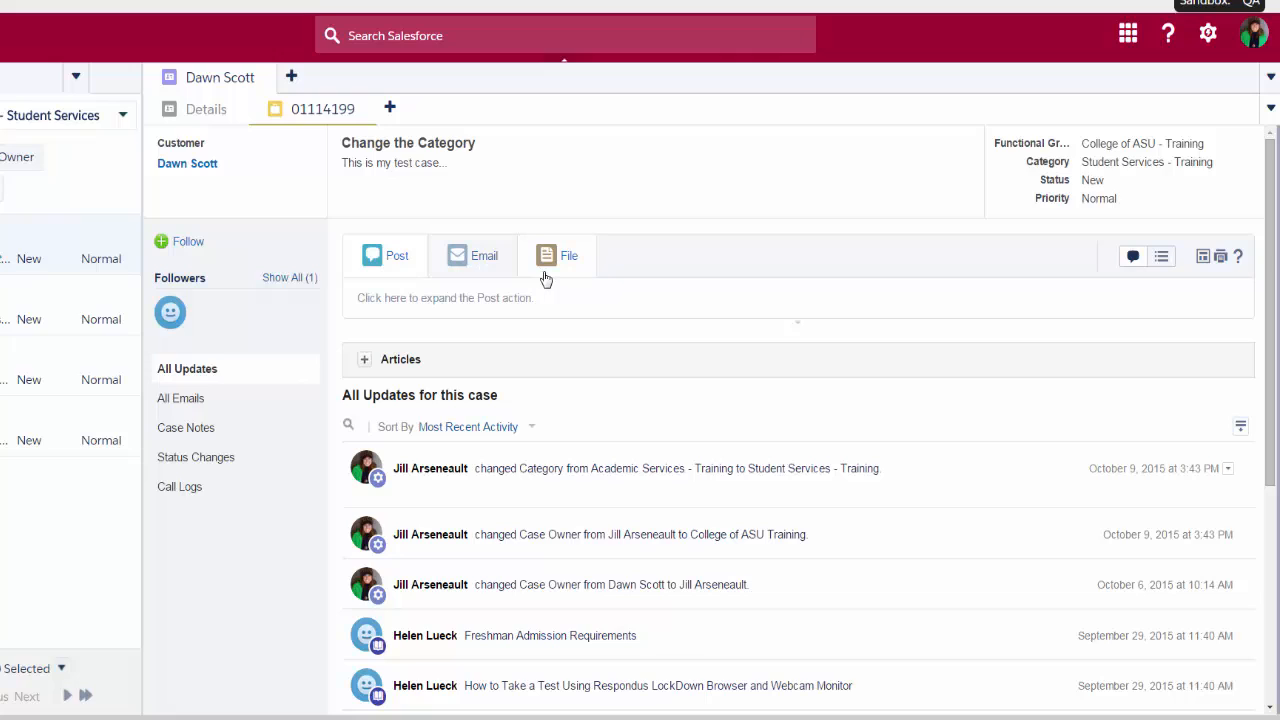
pyautogui.moveTo(560, 276)
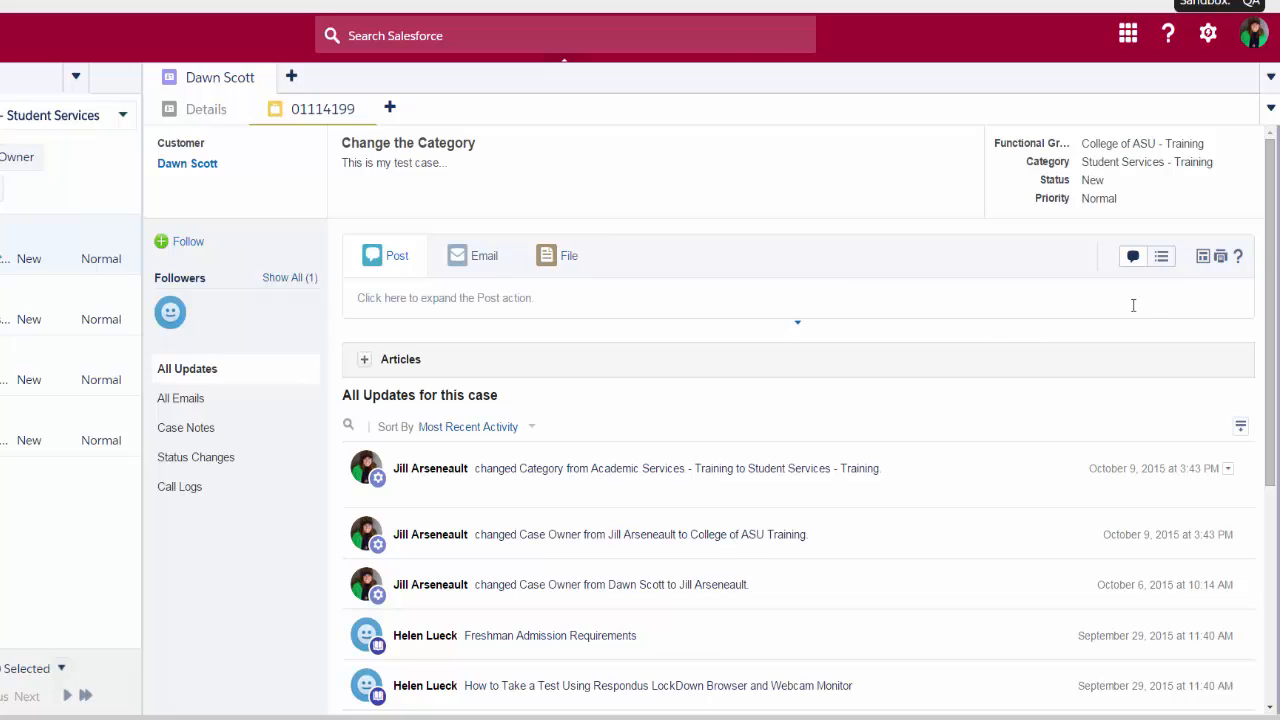
pyautogui.moveTo(1164, 292)
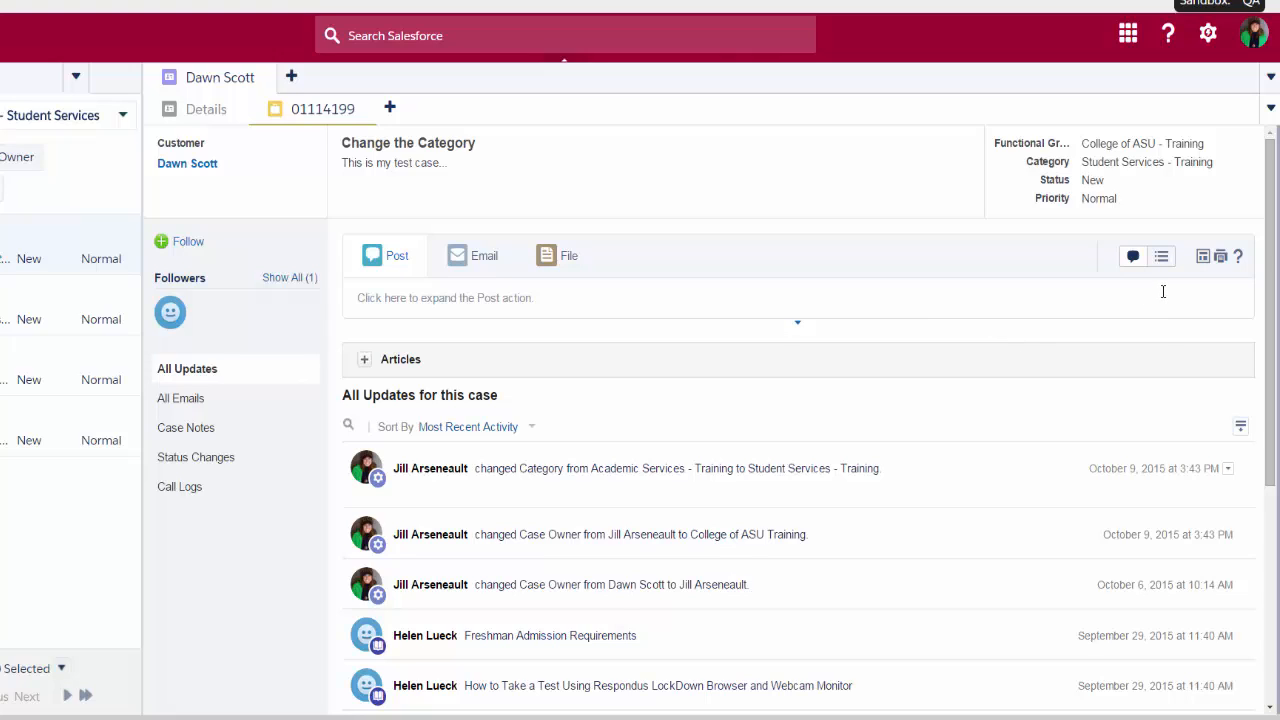
pyautogui.moveTo(1160, 256)
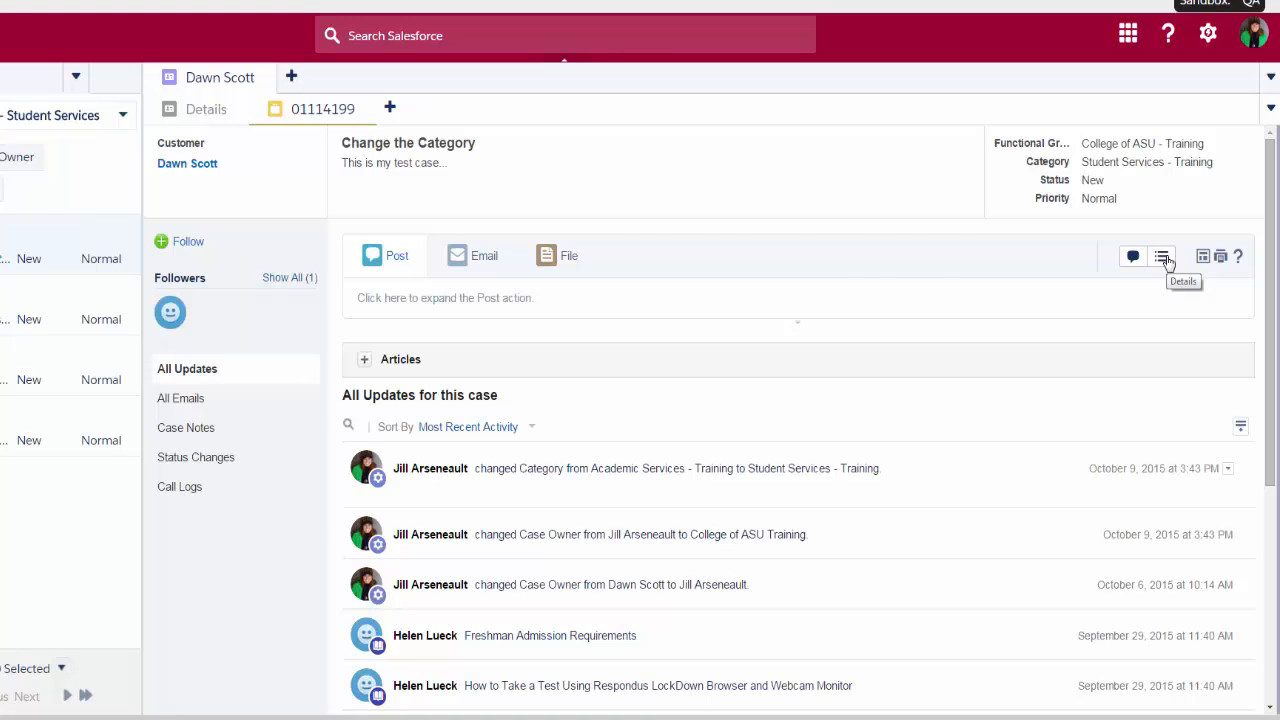
# Show the Case Detail fields and begin editing the Category field
pyautogui.click(1160, 256)
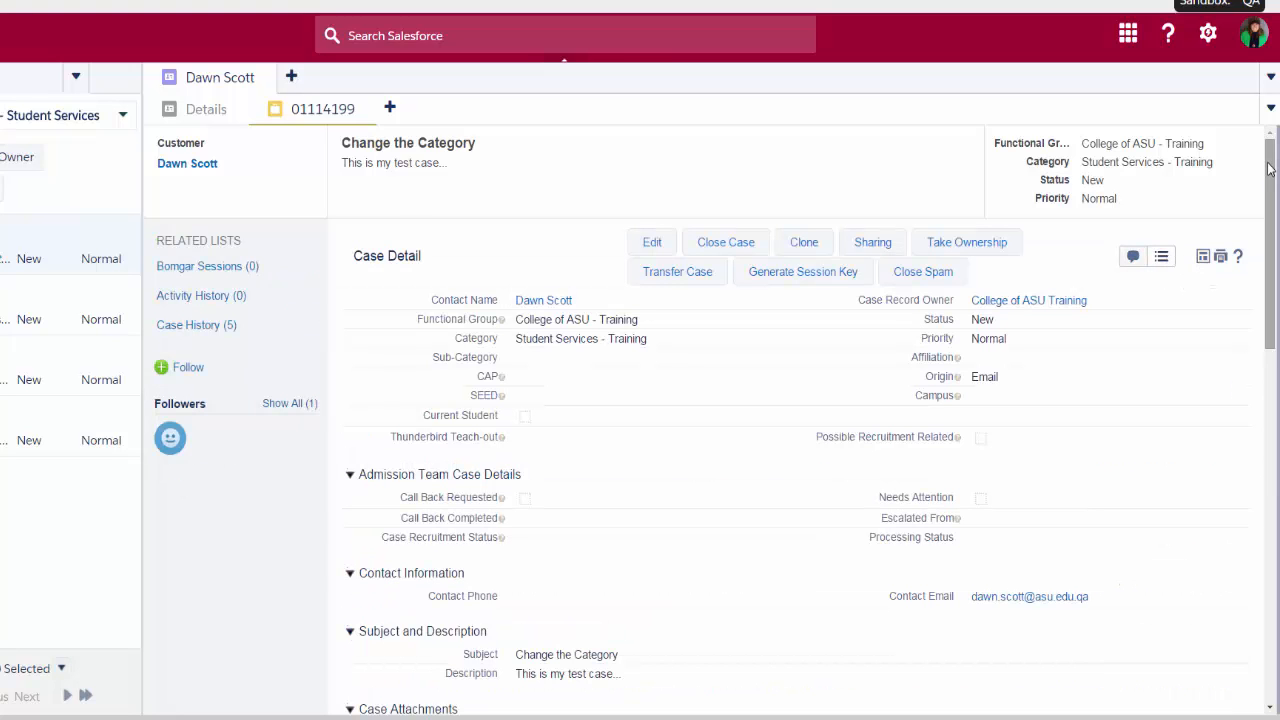
pyautogui.scroll(-3)
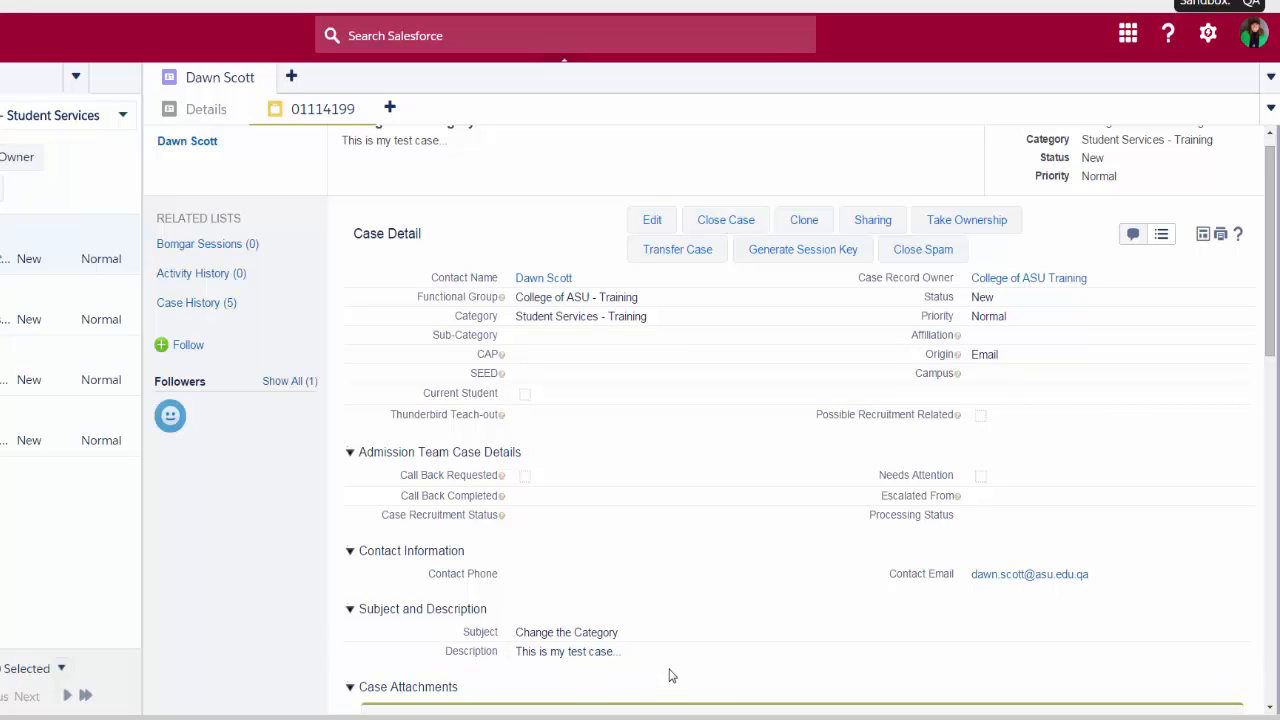
pyautogui.moveTo(678, 672)
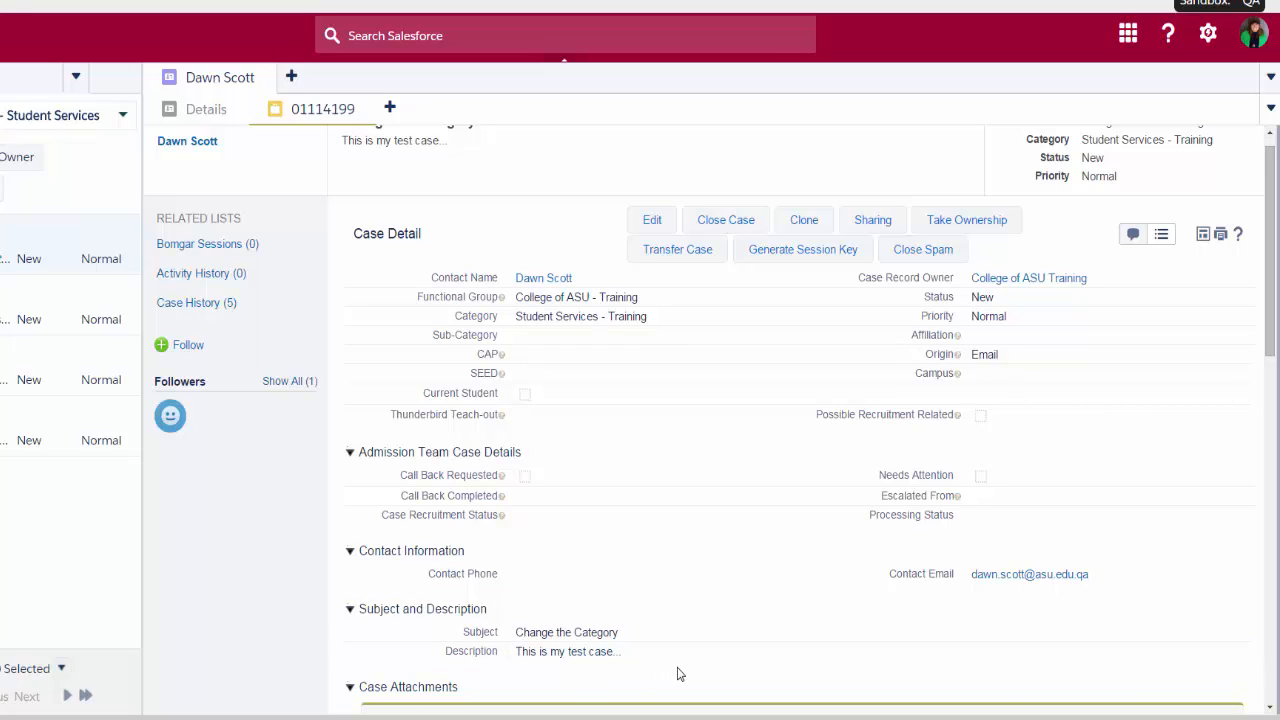
pyautogui.moveTo(710, 380)
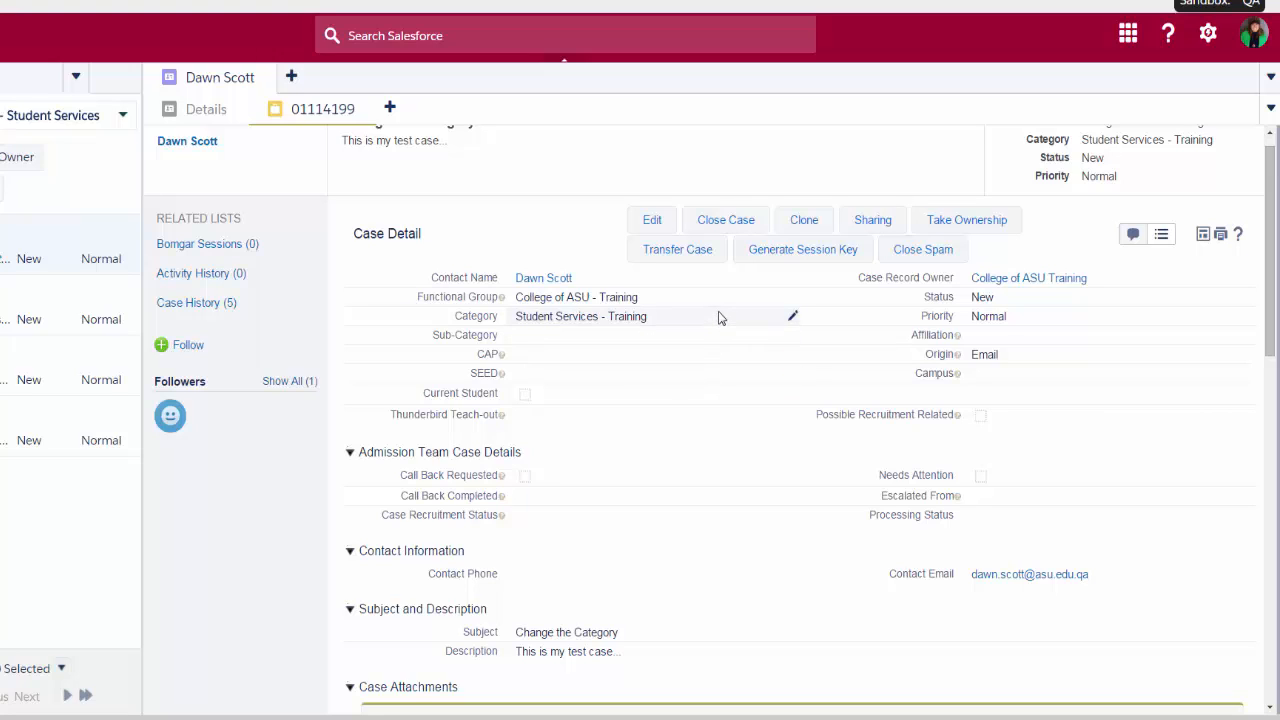
pyautogui.moveTo(770, 318)
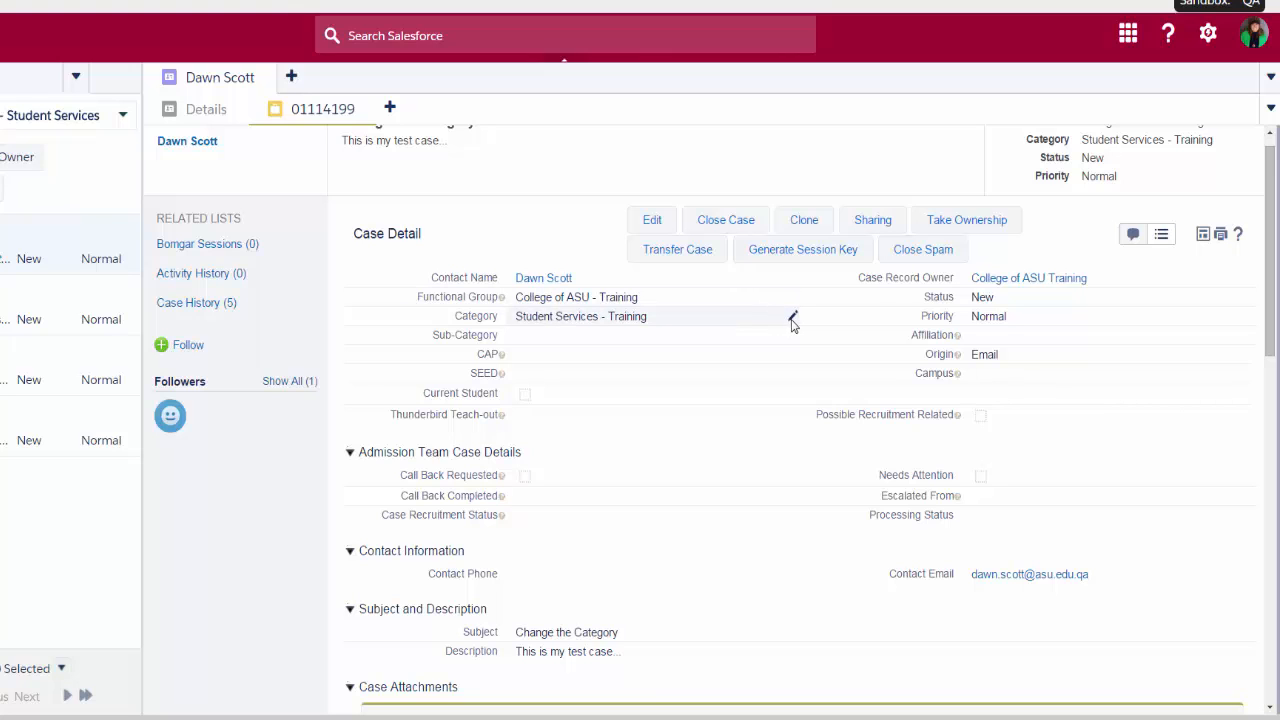
pyautogui.click(792, 316)
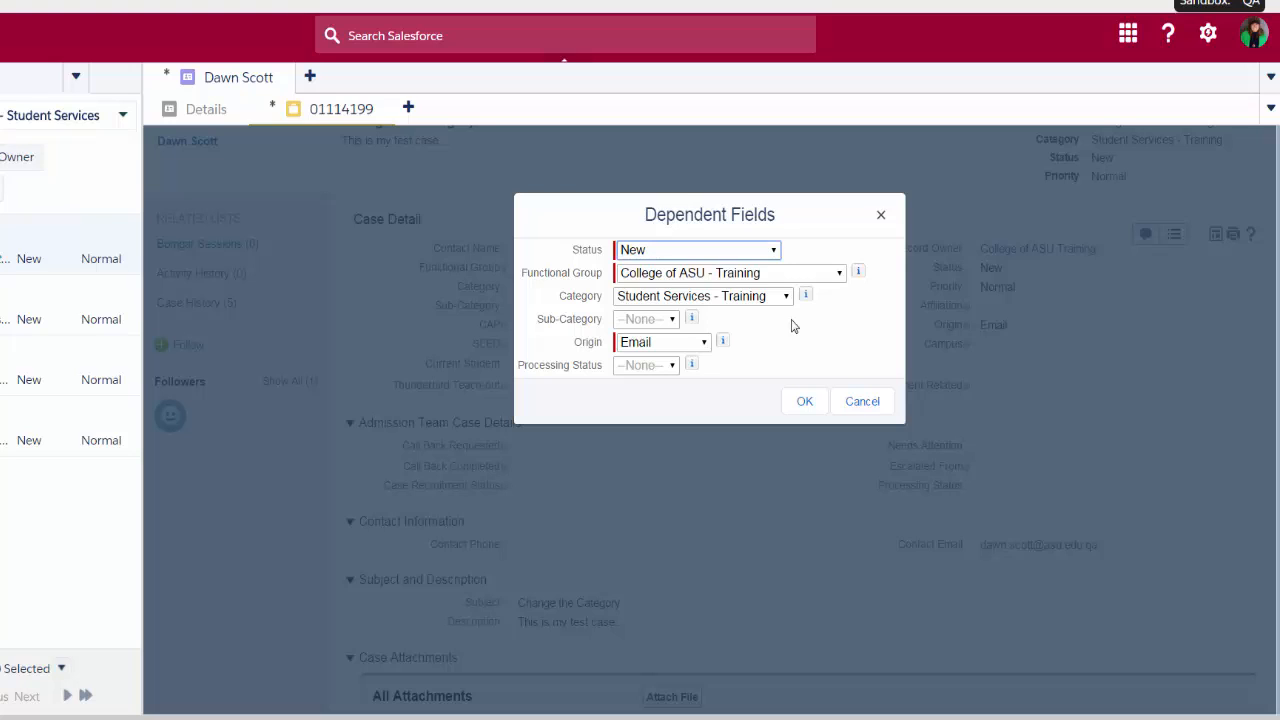
pyautogui.moveTo(784, 330)
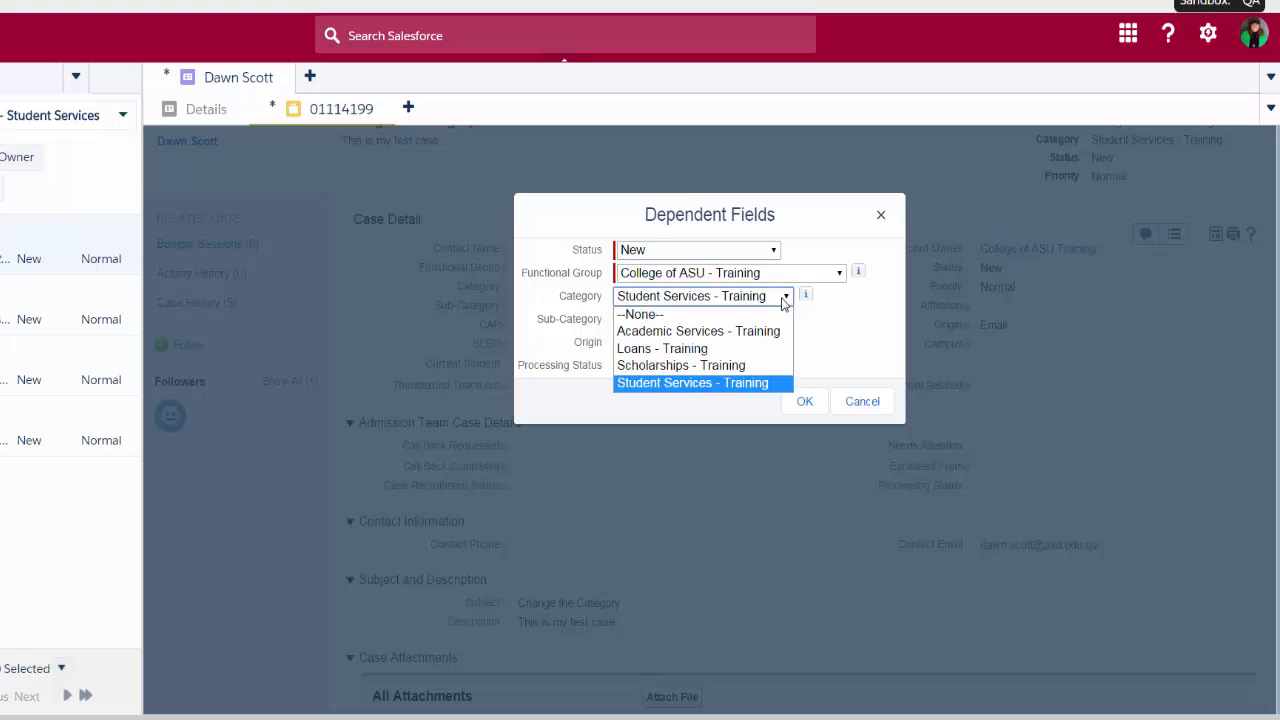
pyautogui.moveTo(696, 332)
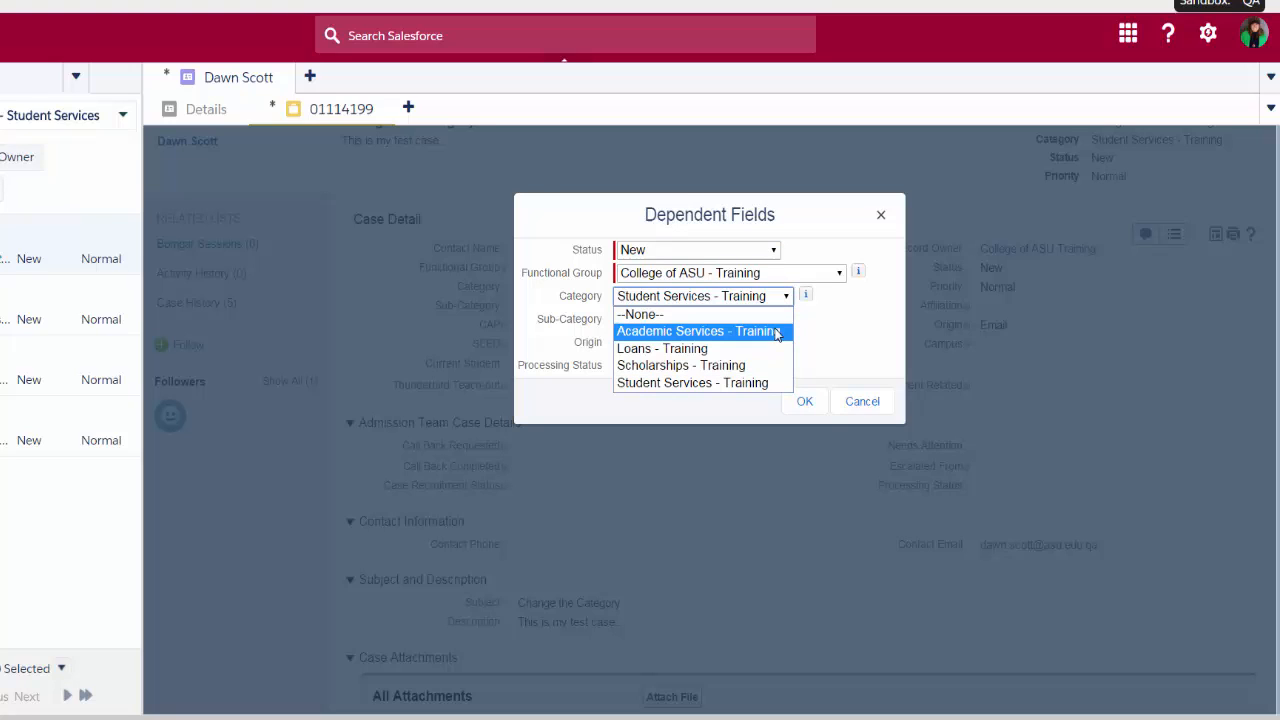
# Choose Academic Services - Training as the category in the dependent-fields picklist
pyautogui.click(696, 332)
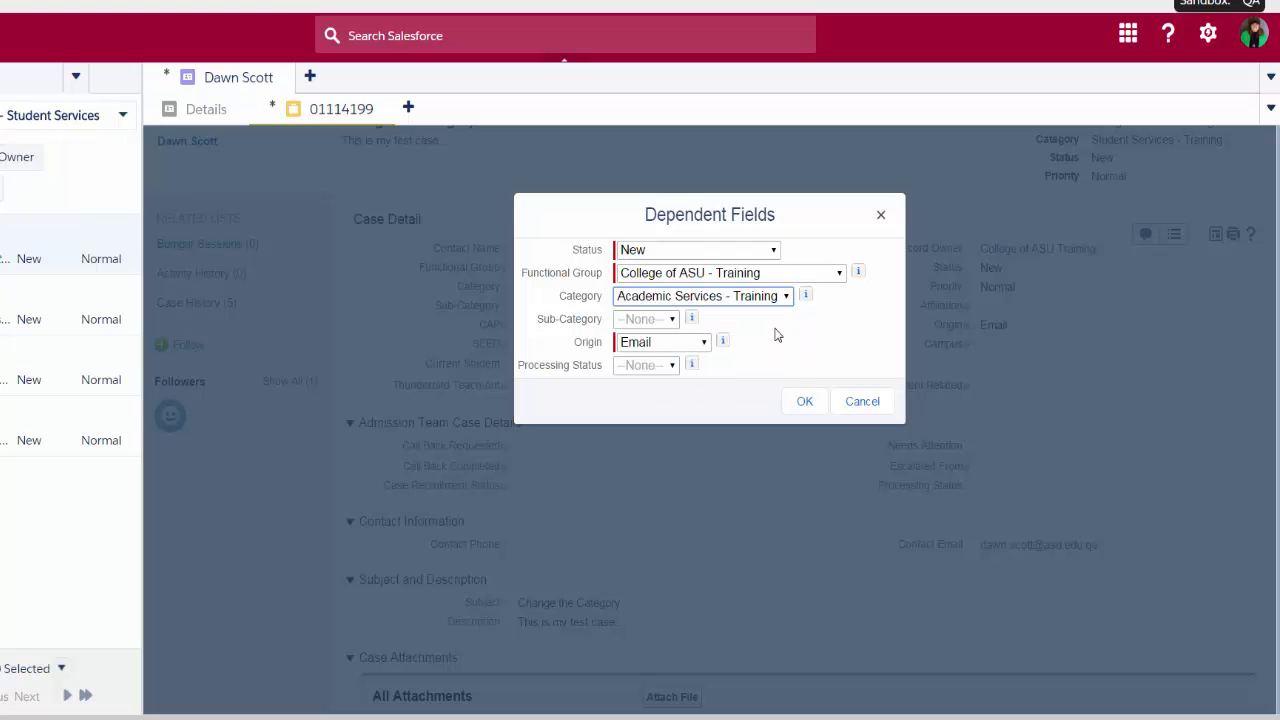
pyautogui.click(804, 400)
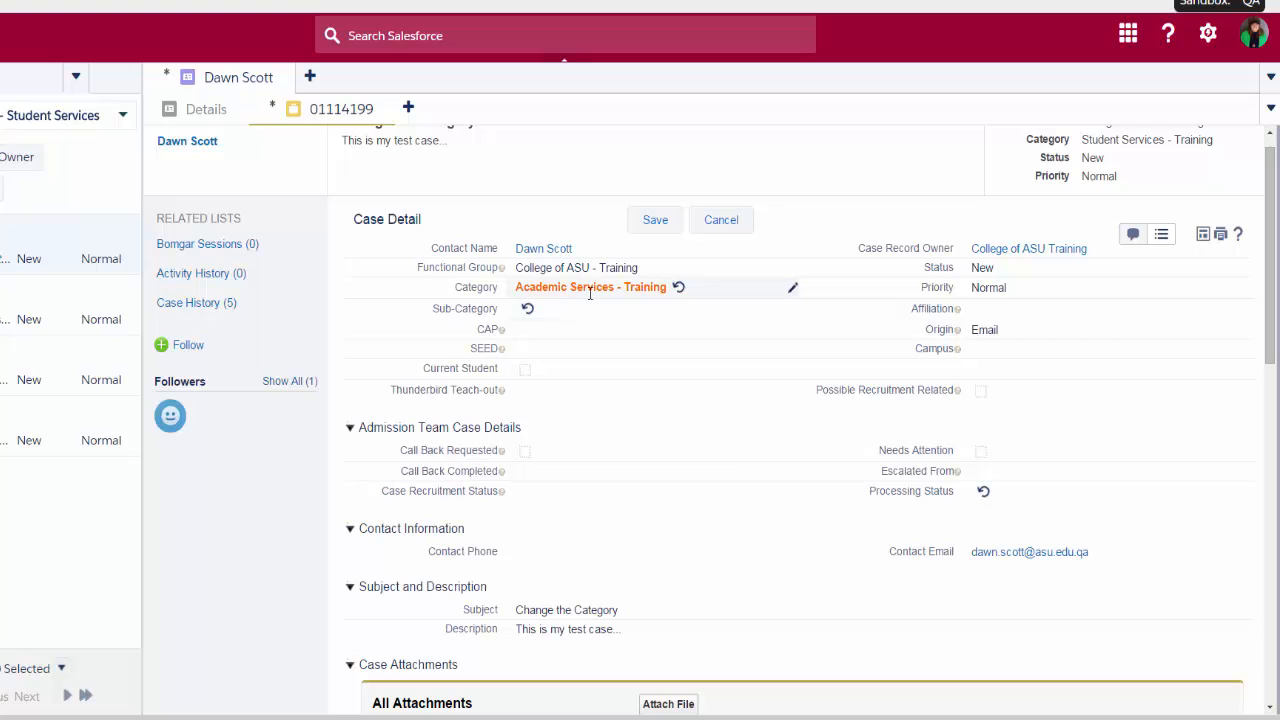
pyautogui.moveTo(612, 300)
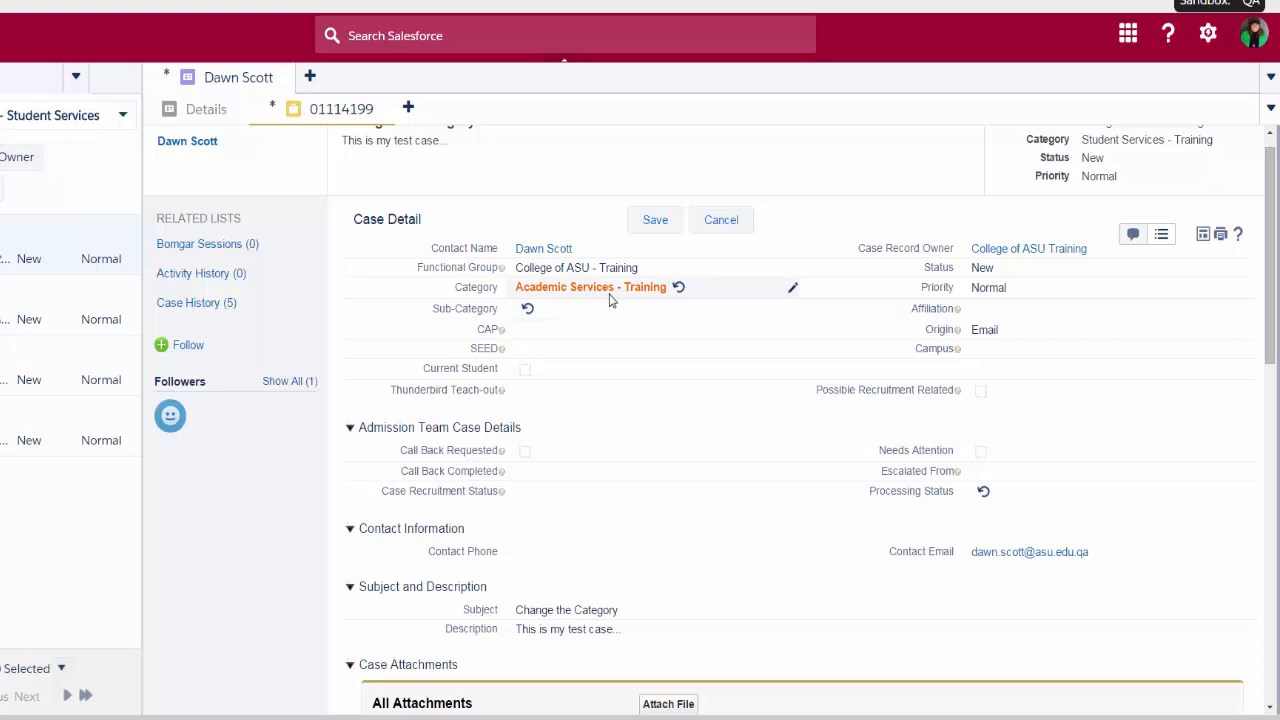
pyautogui.moveTo(612, 300)
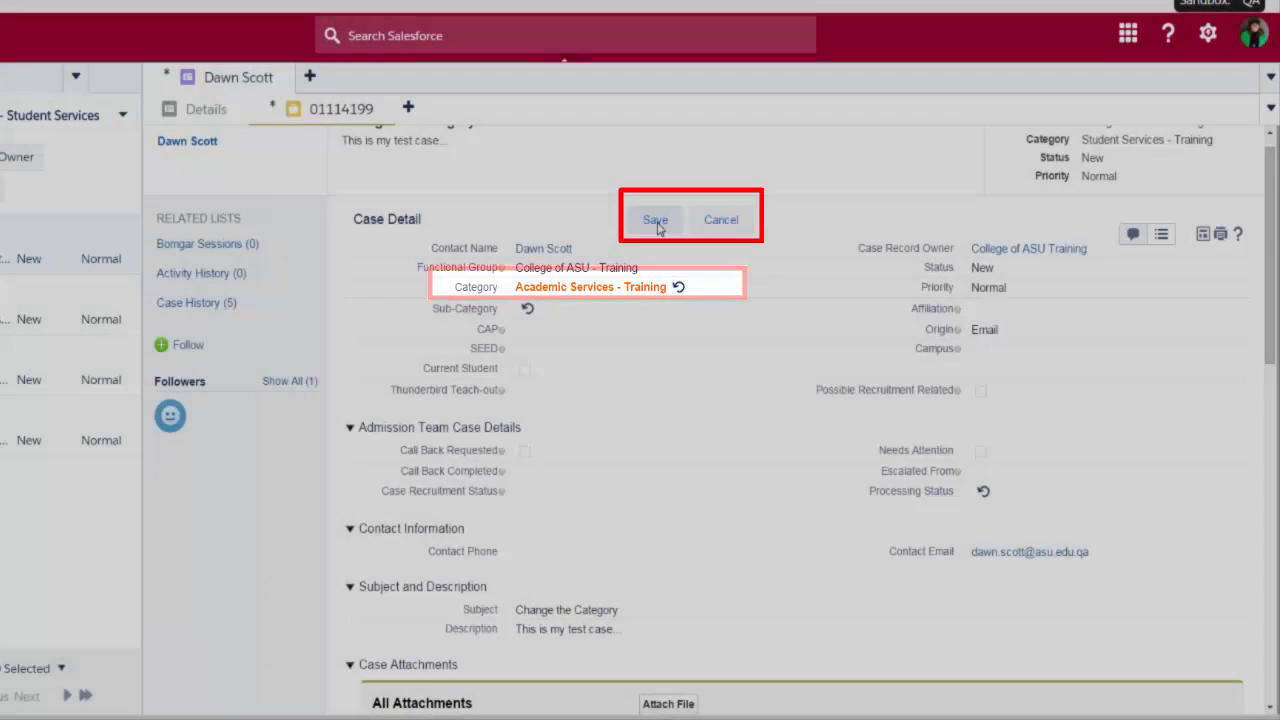
# Save case 01114199 with its new Academic Services - Training category
pyautogui.click(656, 218)
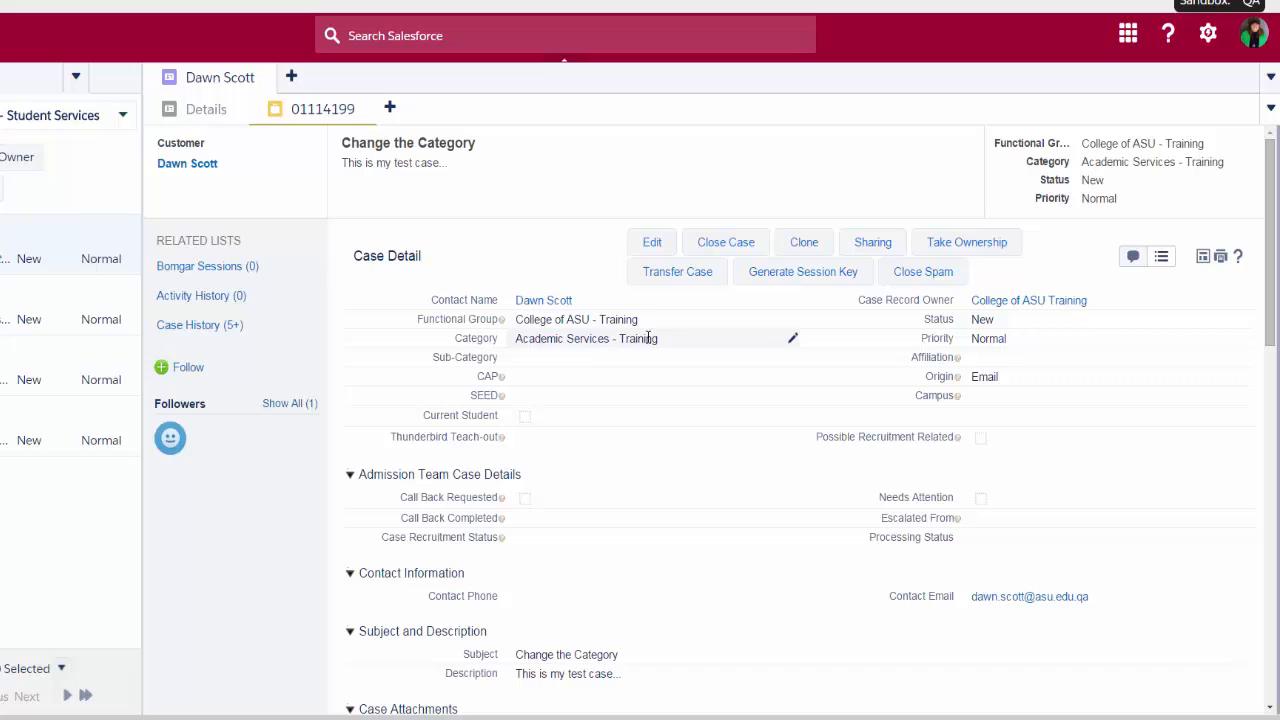
pyautogui.moveTo(892, 300)
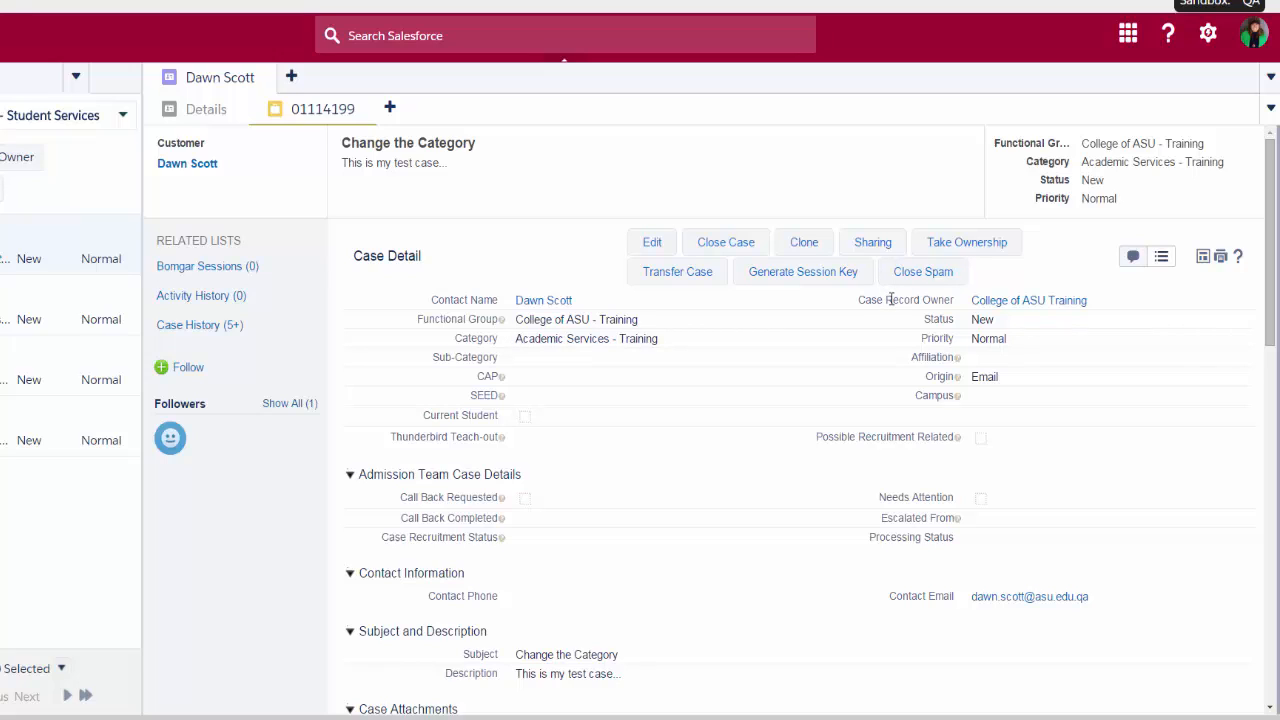
pyautogui.moveTo(710, 338)
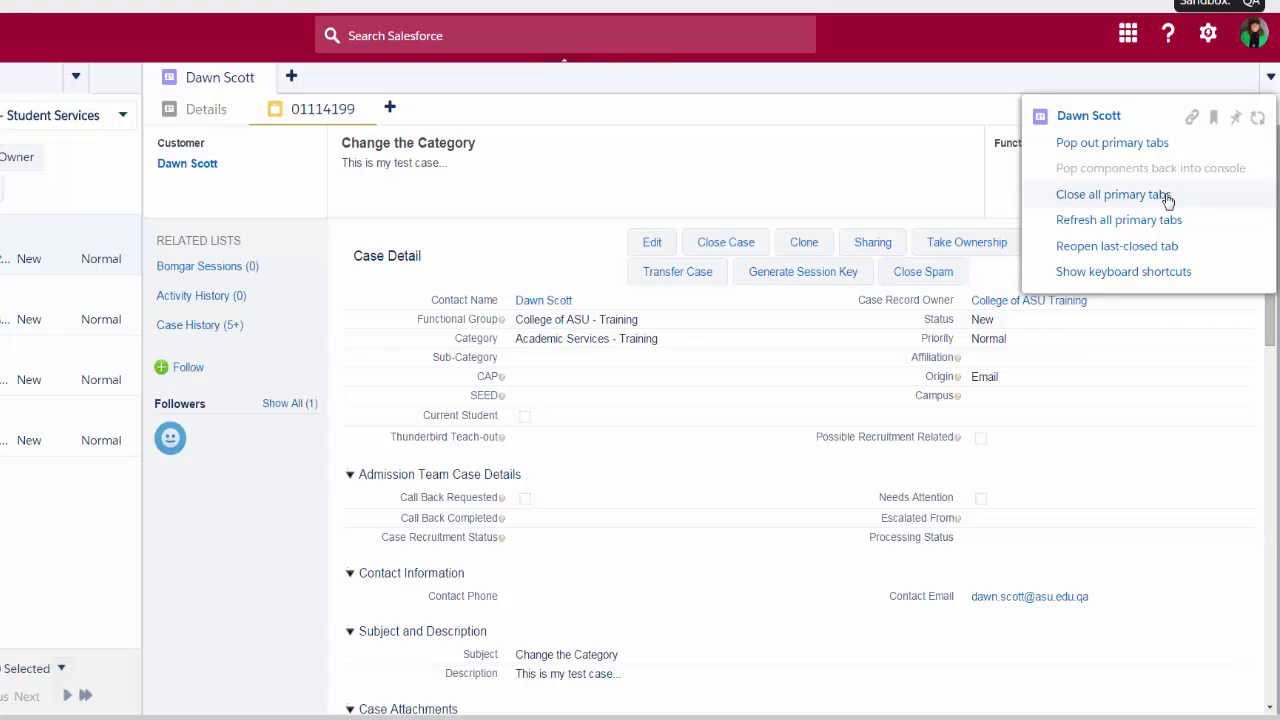
# Close all primary tabs and refresh the Student Services list, which no longer shows 01114199
pyautogui.click(1112, 194)
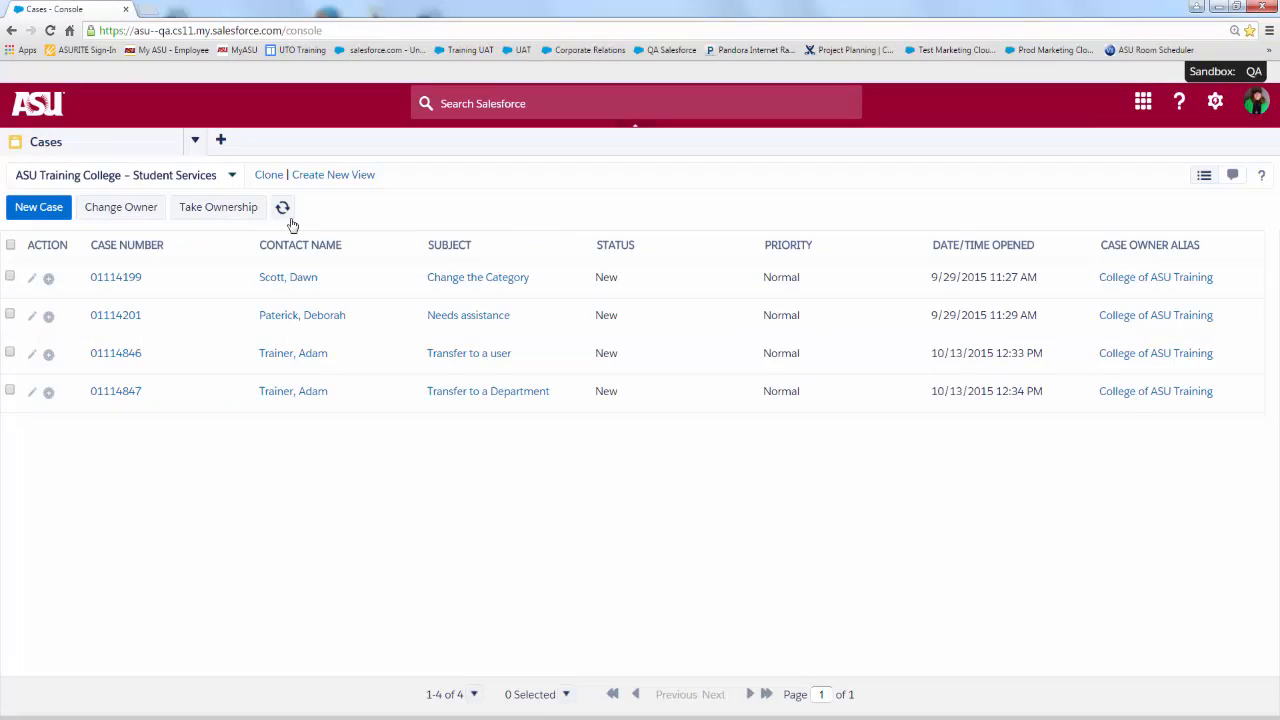
pyautogui.click(284, 206)
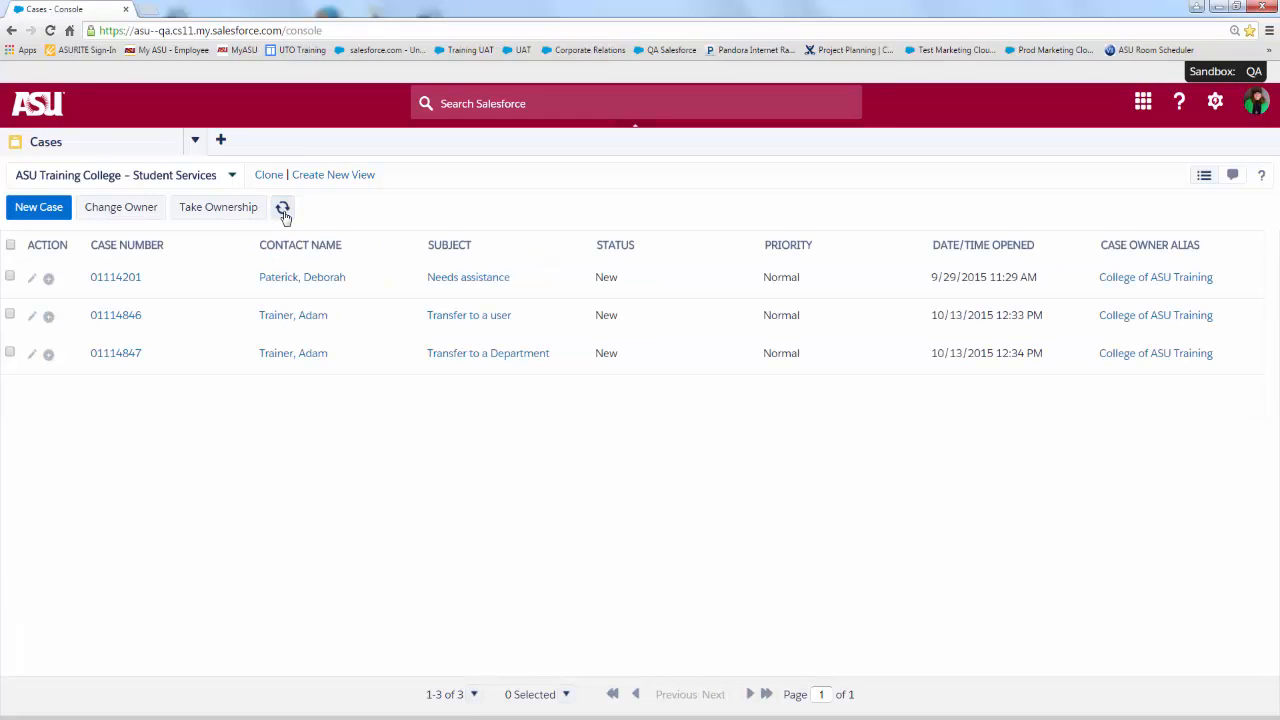
# Switch the list view to College of ASU – Academic Services, showing case 01114199
pyautogui.click(232, 176)
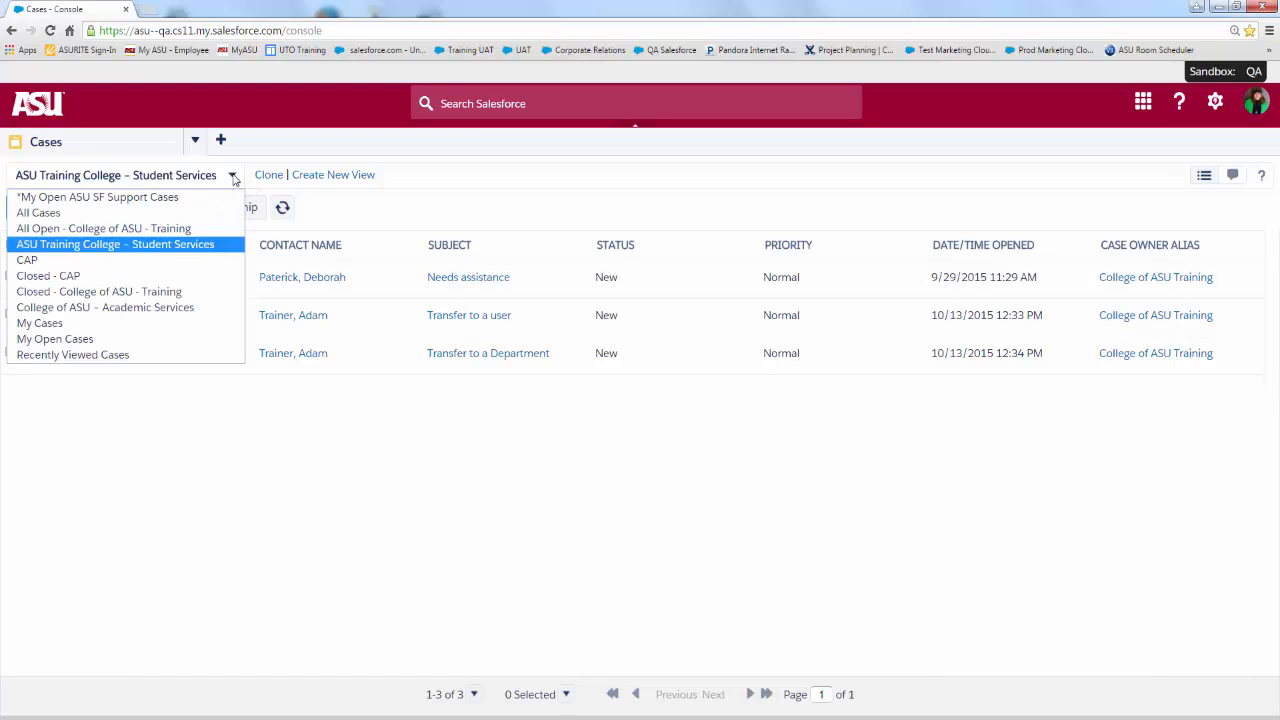
pyautogui.click(104, 308)
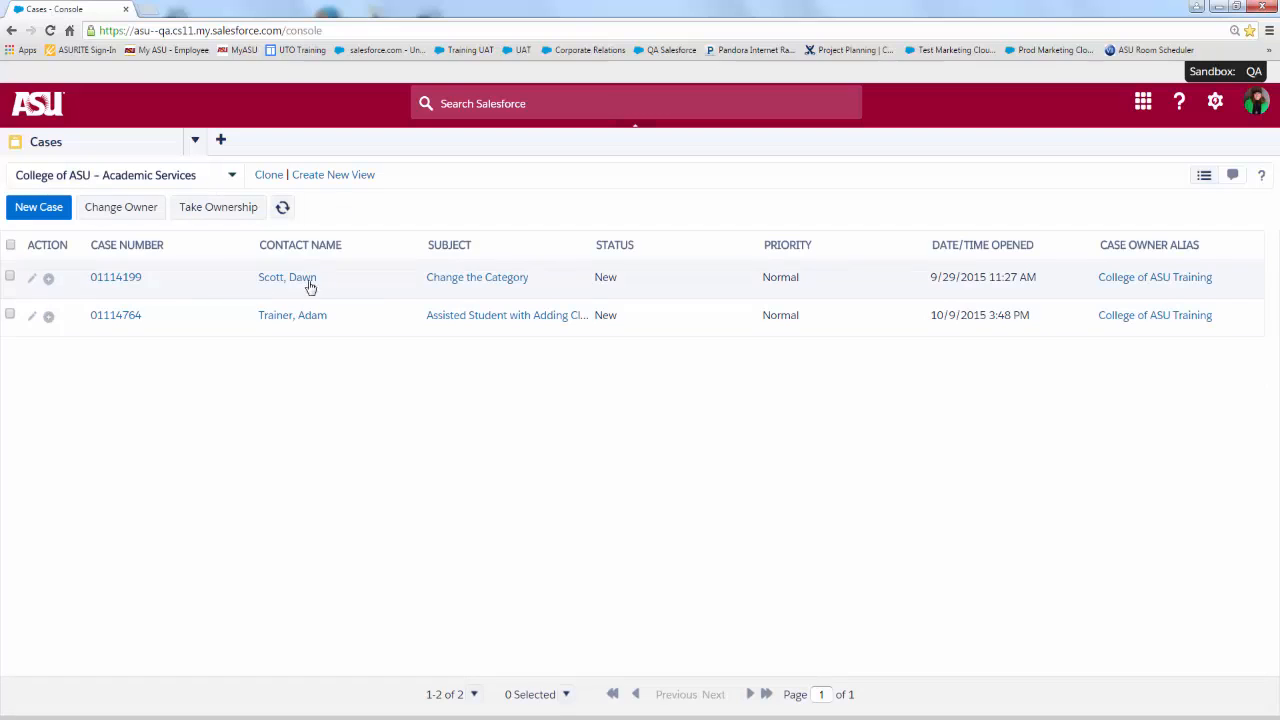
pyautogui.moveTo(476, 276)
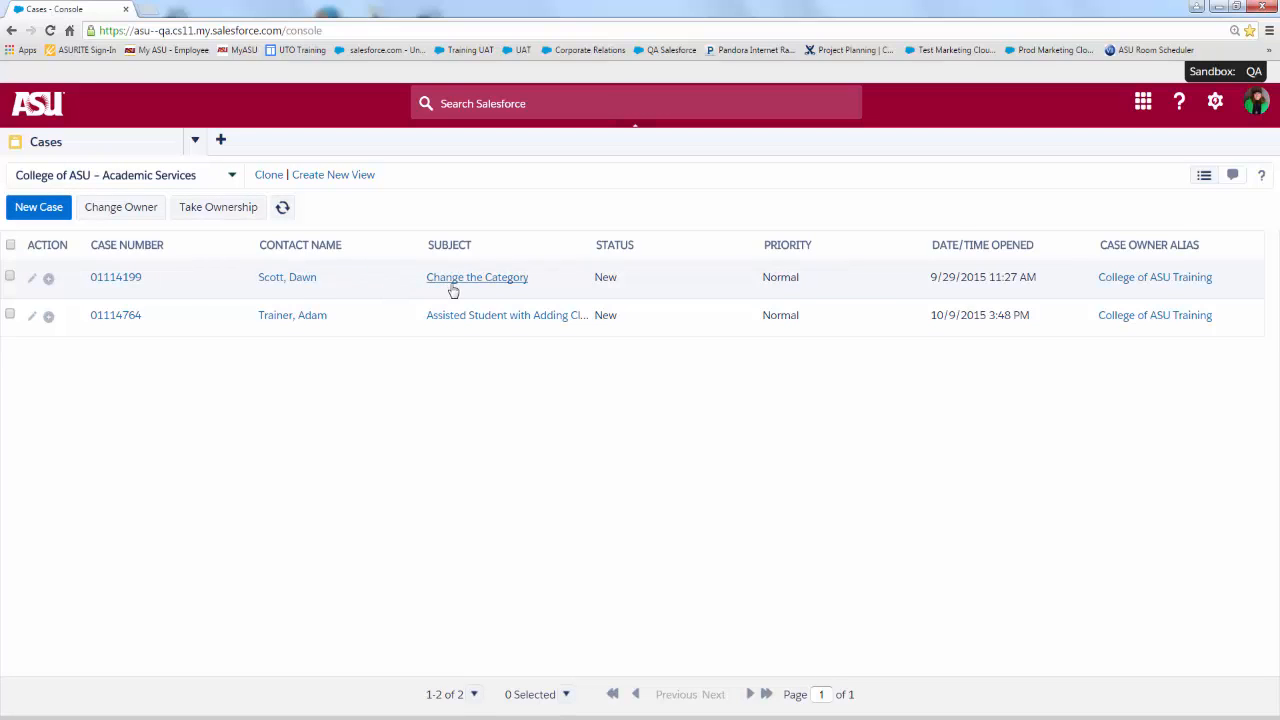